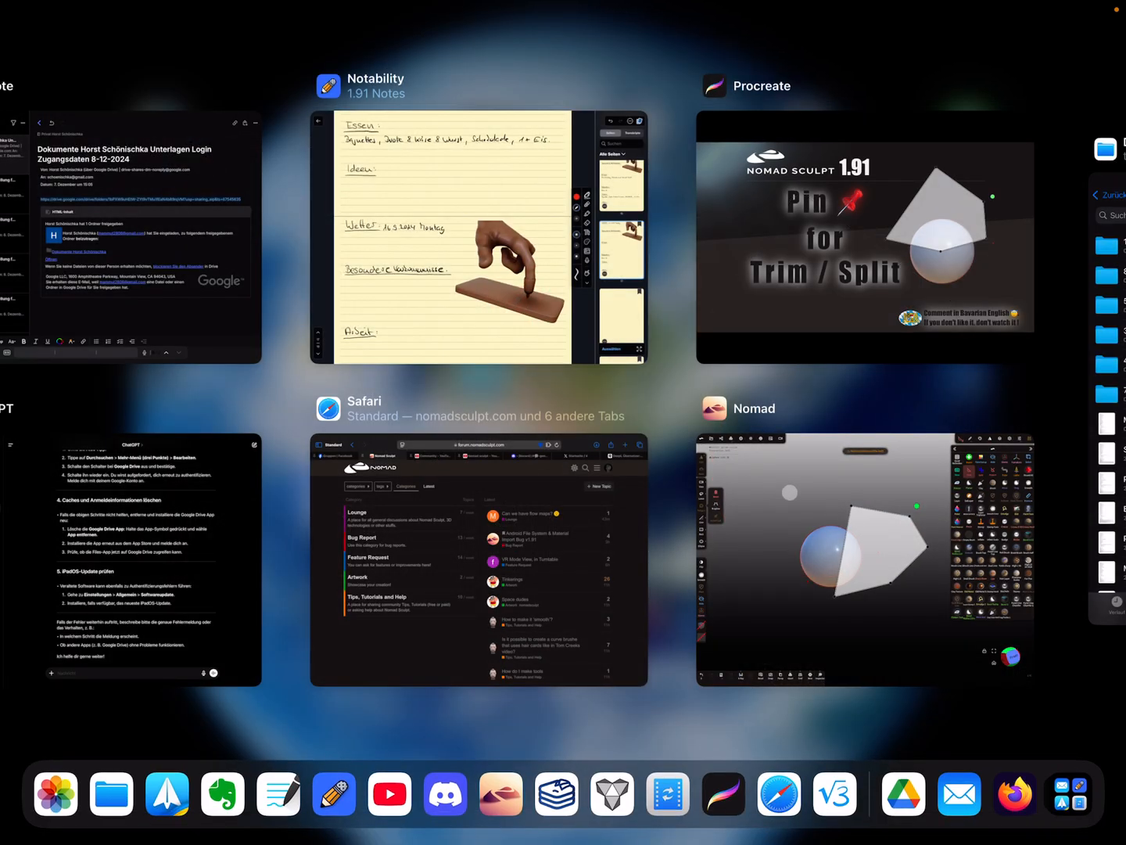
# Bring Nomad Sculpt back to full screen from the App Switcher's Nomad card
pyautogui.click(864, 560)
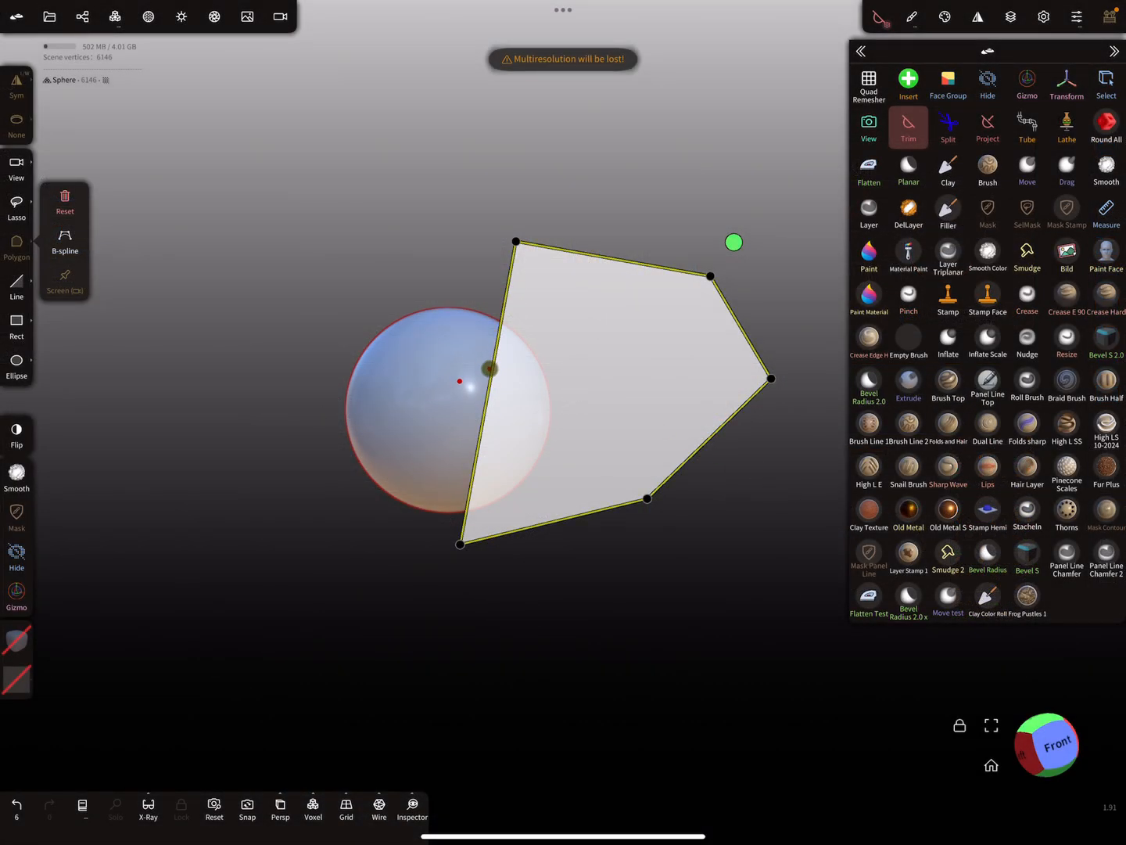